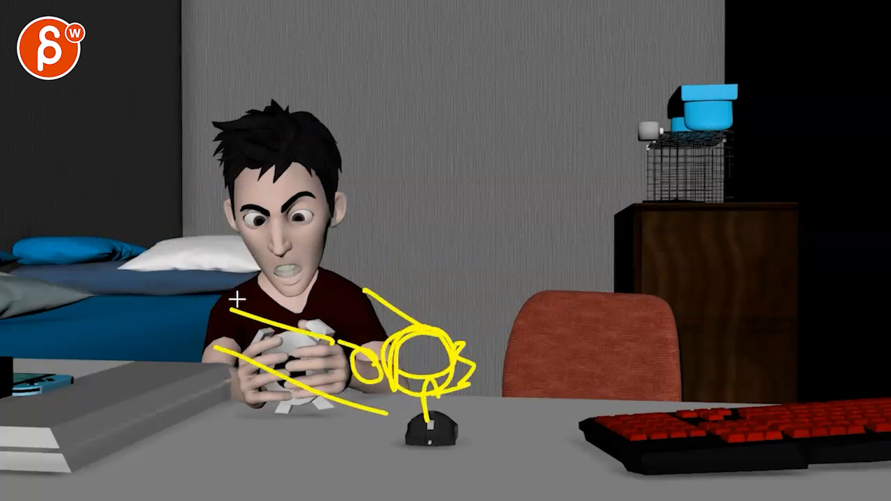
Sketch yellow strokes over the gripping hands, then trace a sharper cheek and jaw outline.
{"action": "left_click_drag", "start_coordinate": [237, 300], "coordinate": [292, 194]}
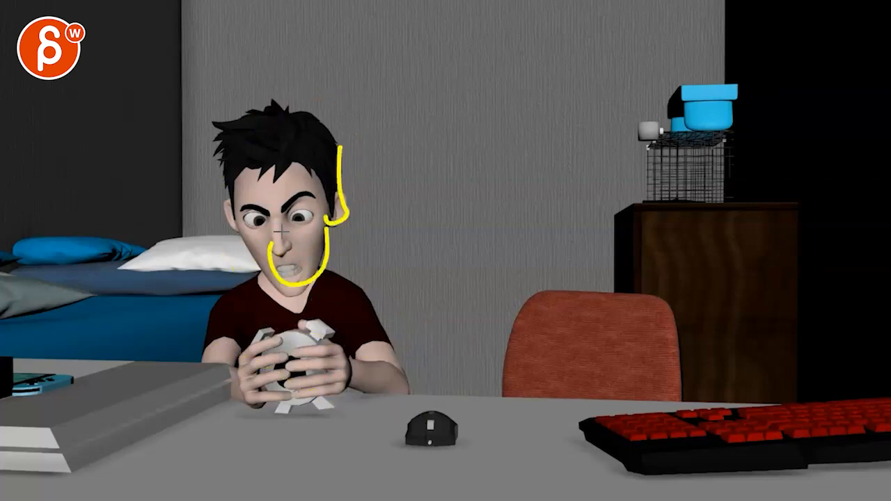
{"action": "left_click_drag", "start_coordinate": [372, 397], "coordinate": [222, 299]}
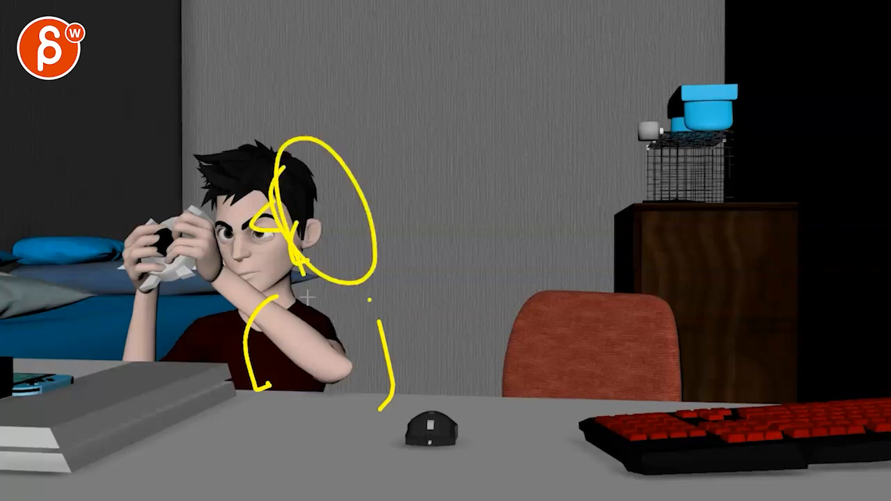
Draw a yellow stroke outlining the raised arms and hands beside the head.
{"action": "left_click_drag", "start_coordinate": [310, 293], "coordinate": [118, 219]}
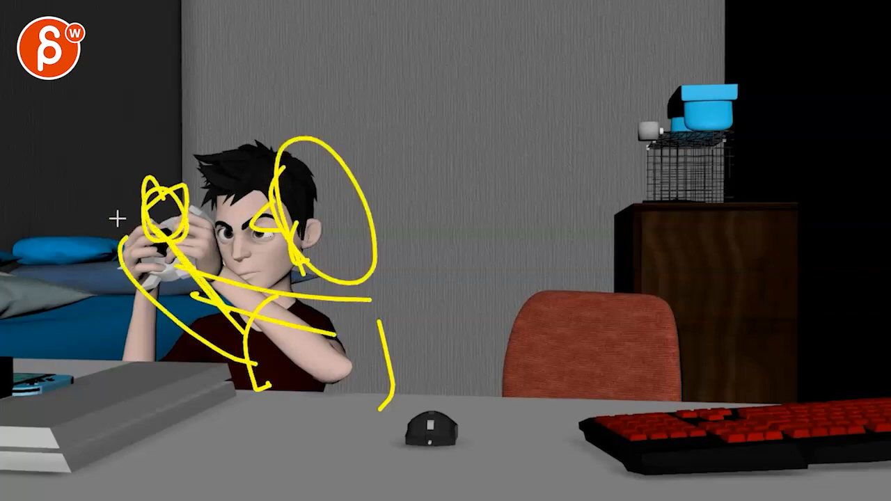